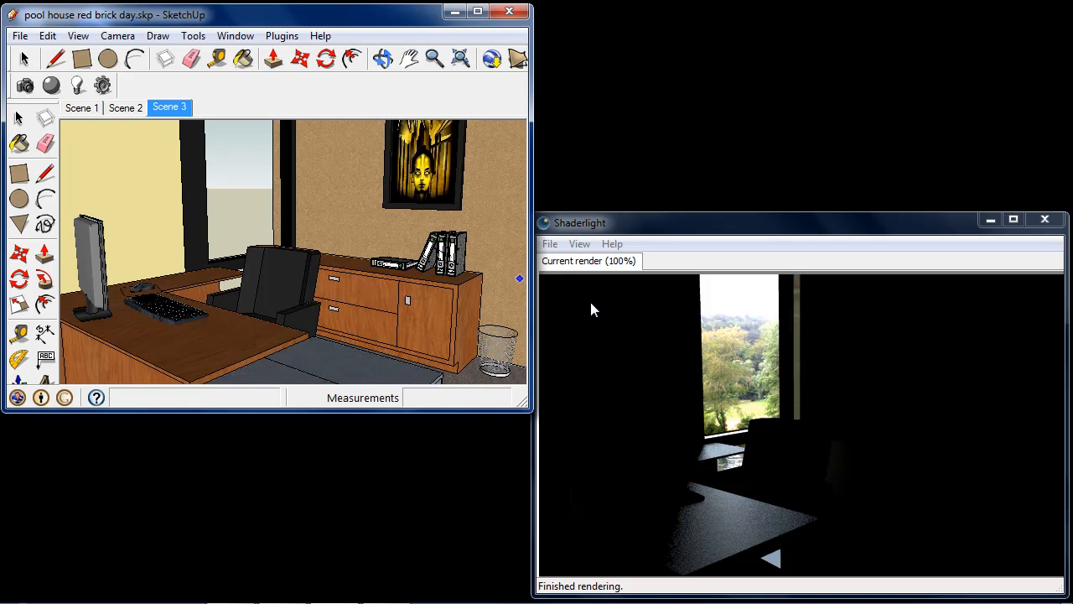
mouse_move(794, 328)
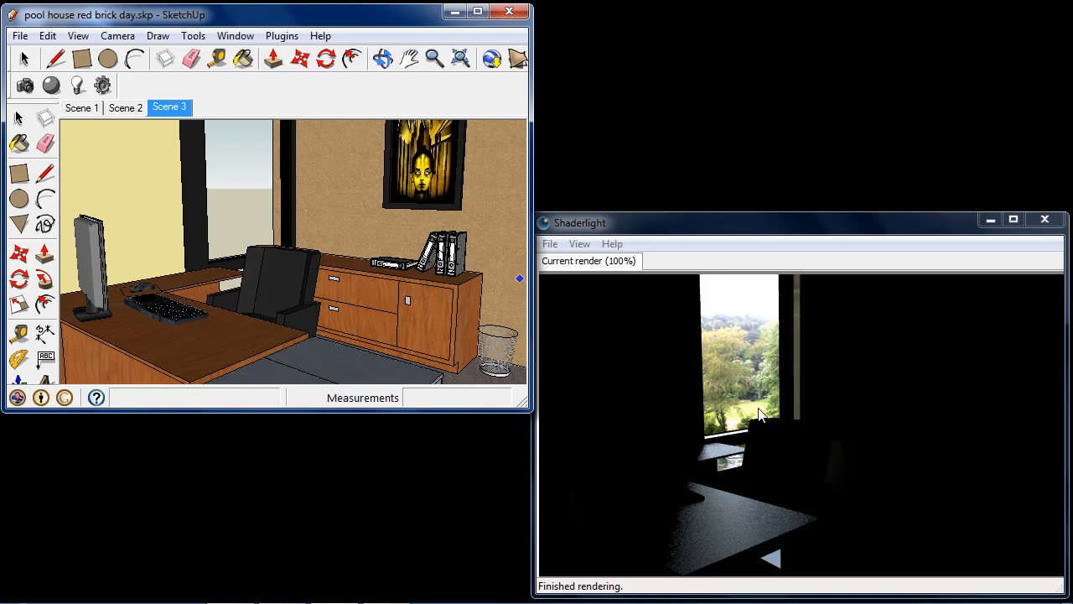
mouse_move(771, 376)
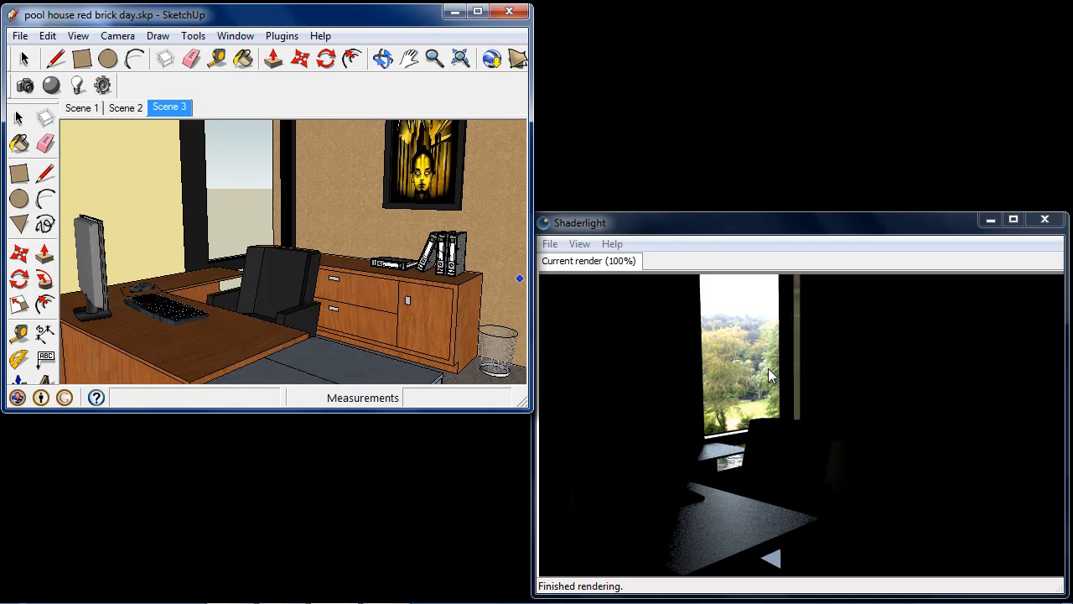
Create a new Shaderlight light and set its type to Skylight Portal.
click(77, 86)
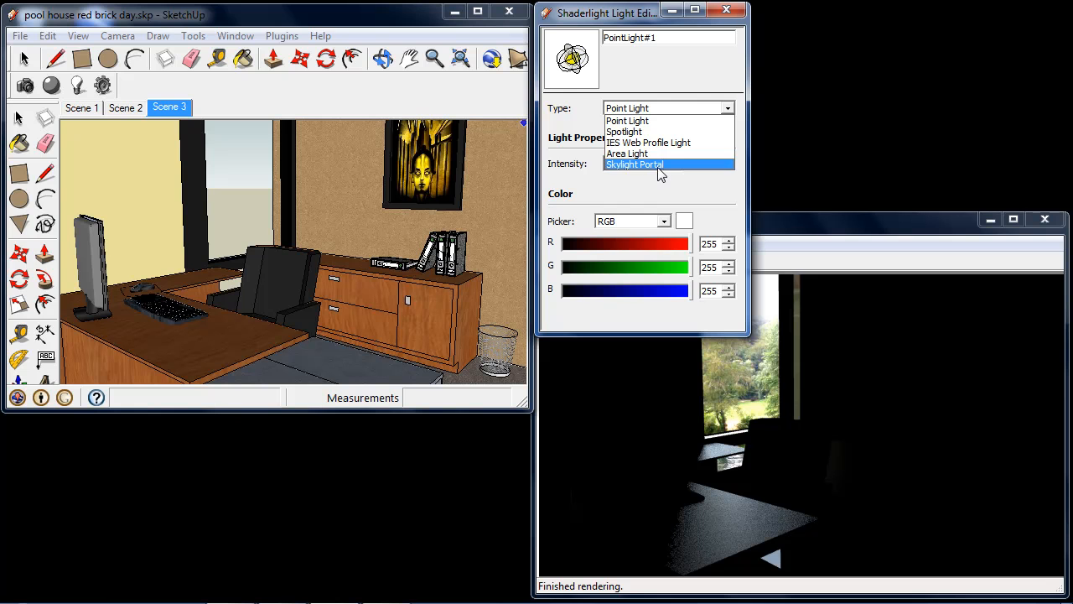
click(634, 165)
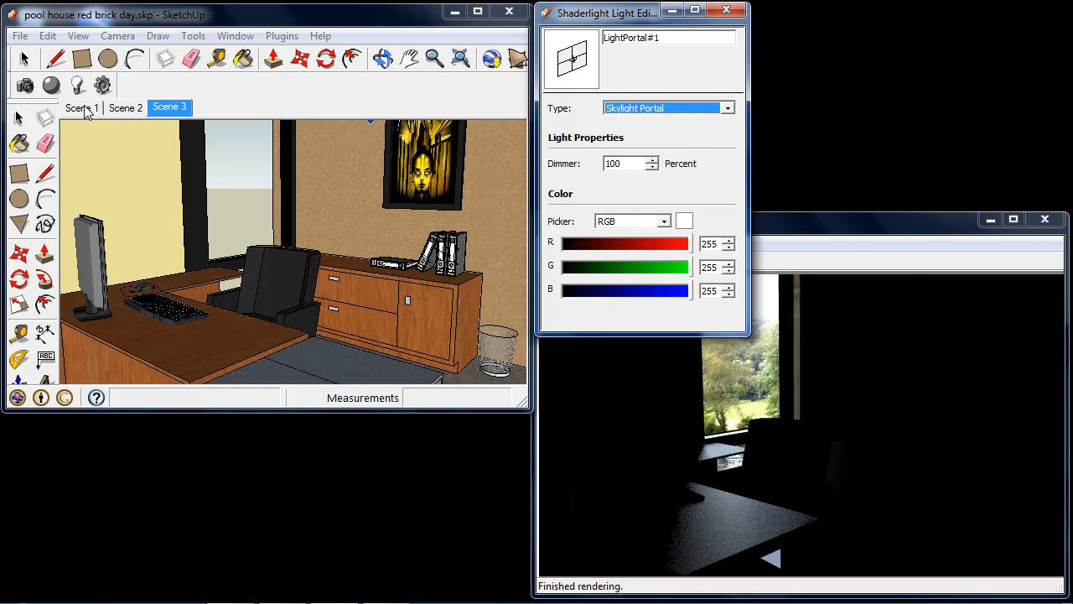
Switch to Scene 1, the exterior view of the large office window.
click(77, 108)
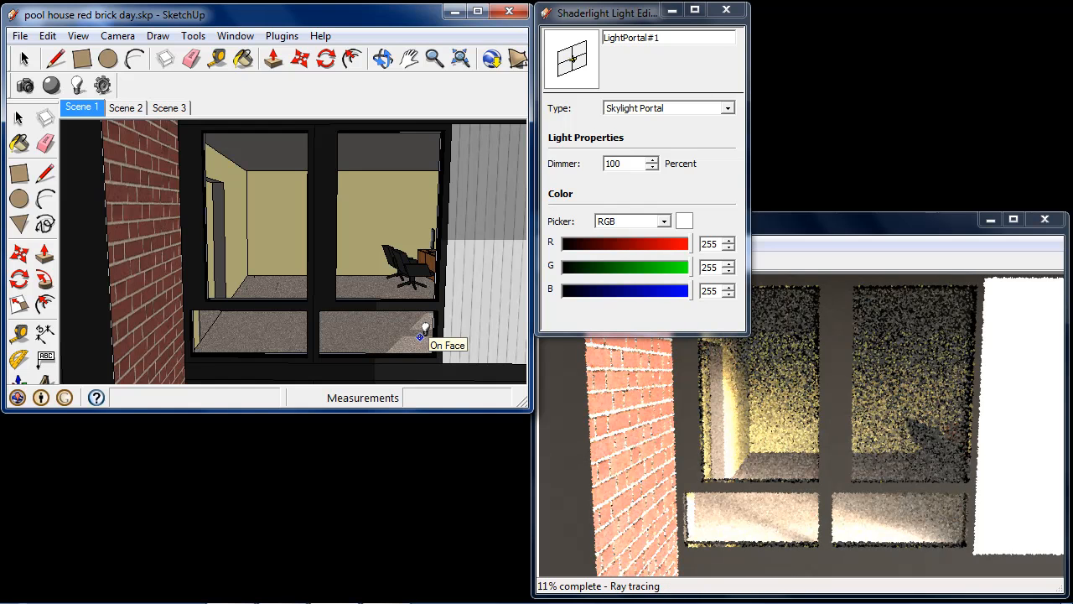
mouse_move(445, 356)
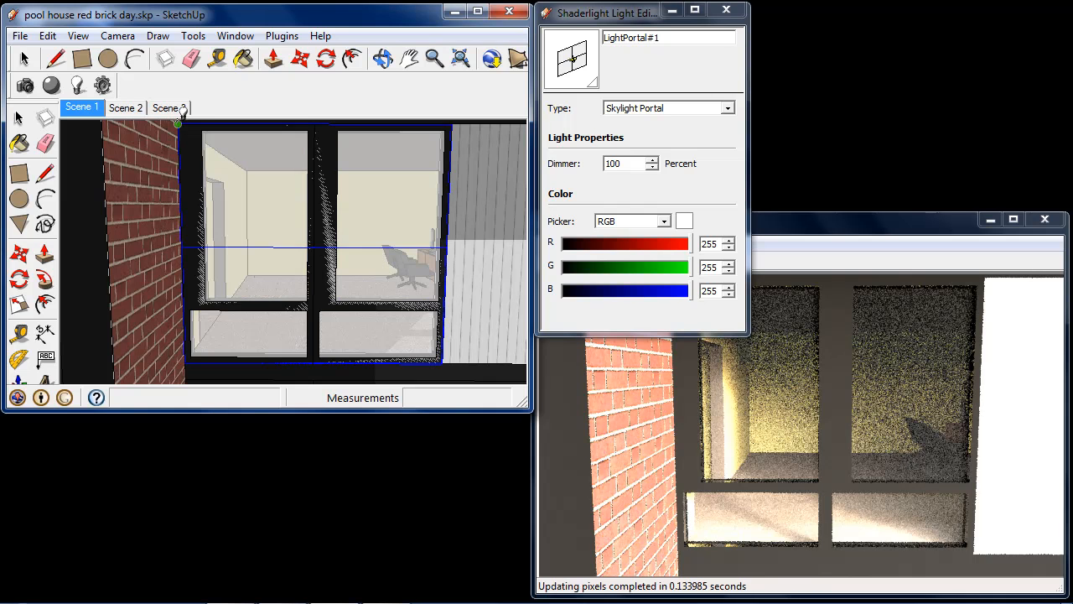
Go to Scene 2, place LightPortal#2 over the side window, then return to Scene 3.
click(124, 107)
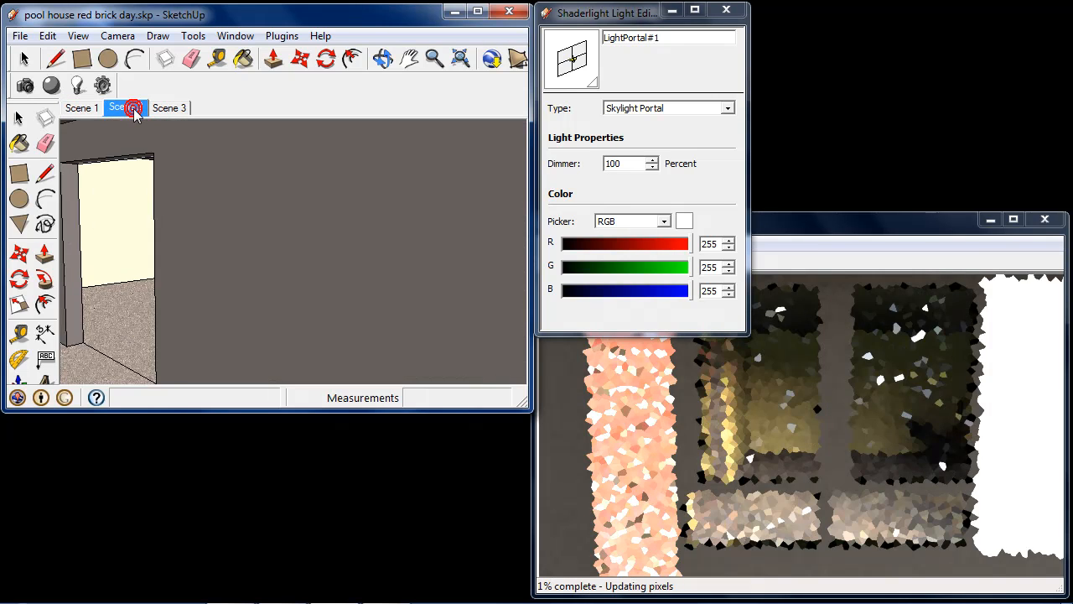
click(124, 108)
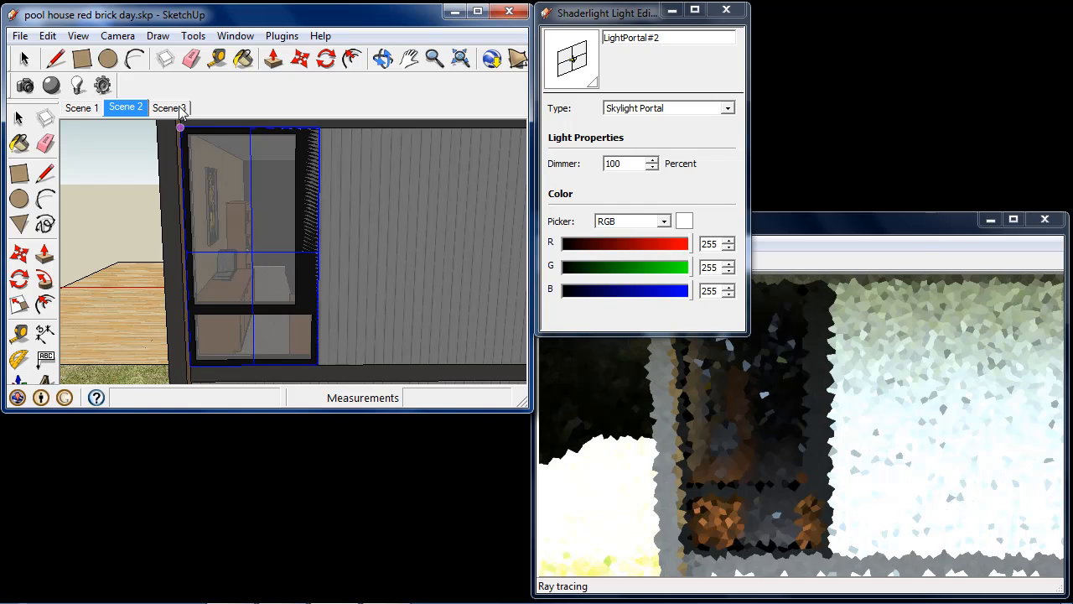
click(166, 108)
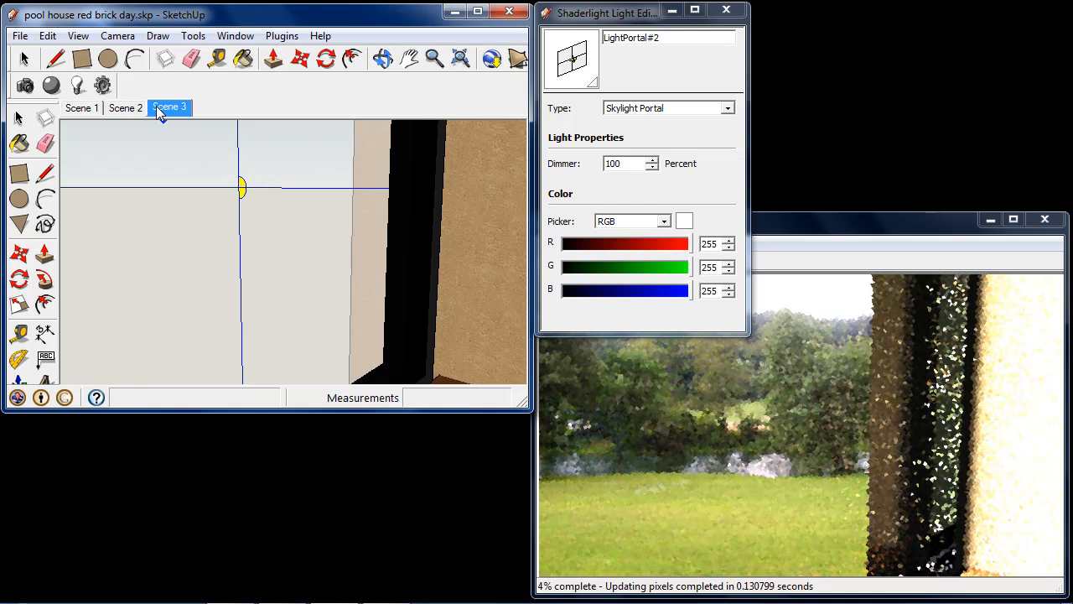
Reactivate the interior Scene 3 so Shaderlight re-renders the daylit office.
click(169, 108)
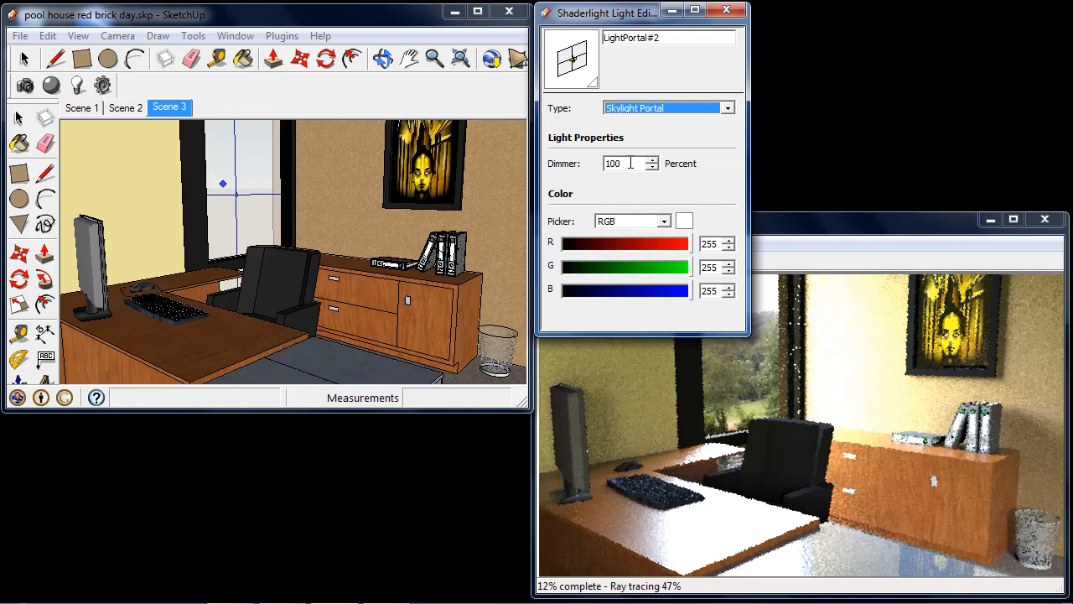
mouse_move(755, 361)
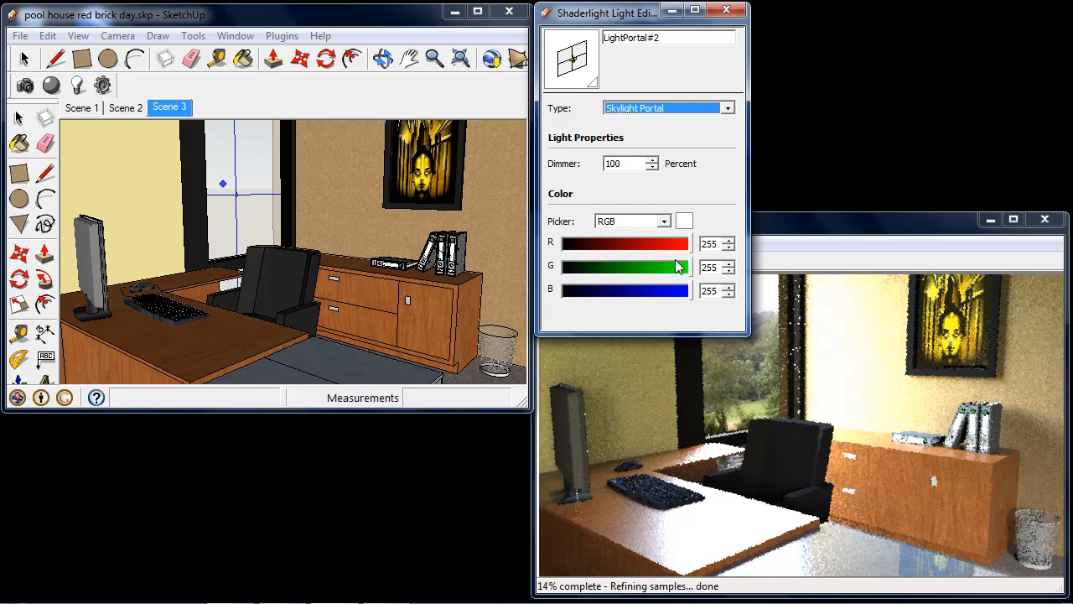
Switch the portal colour picker to HSB and tint it pale cyan, hue 172, saturation 23.
click(662, 222)
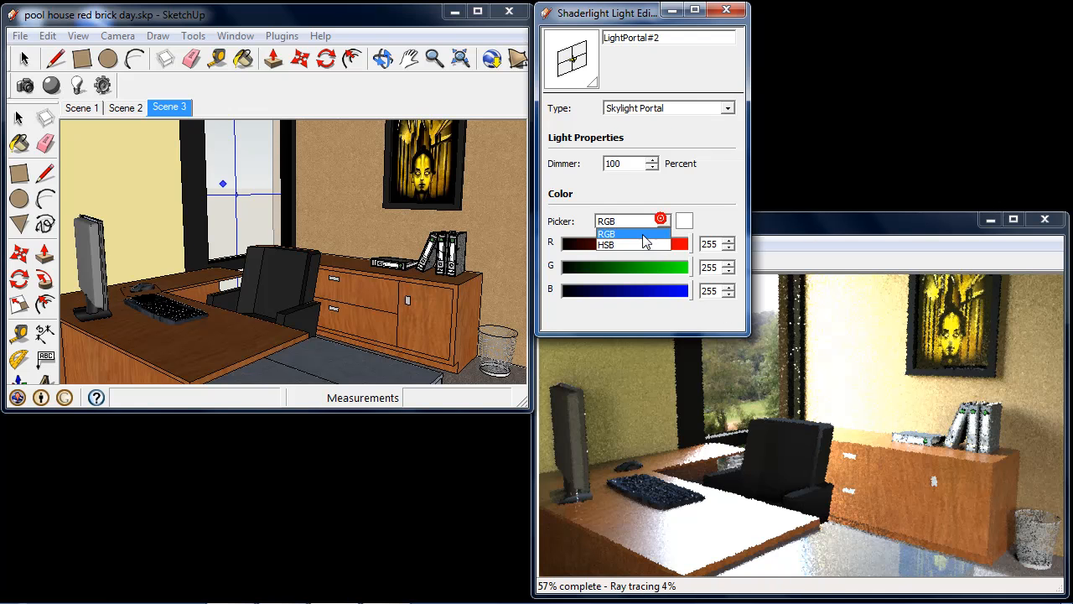
click(606, 245)
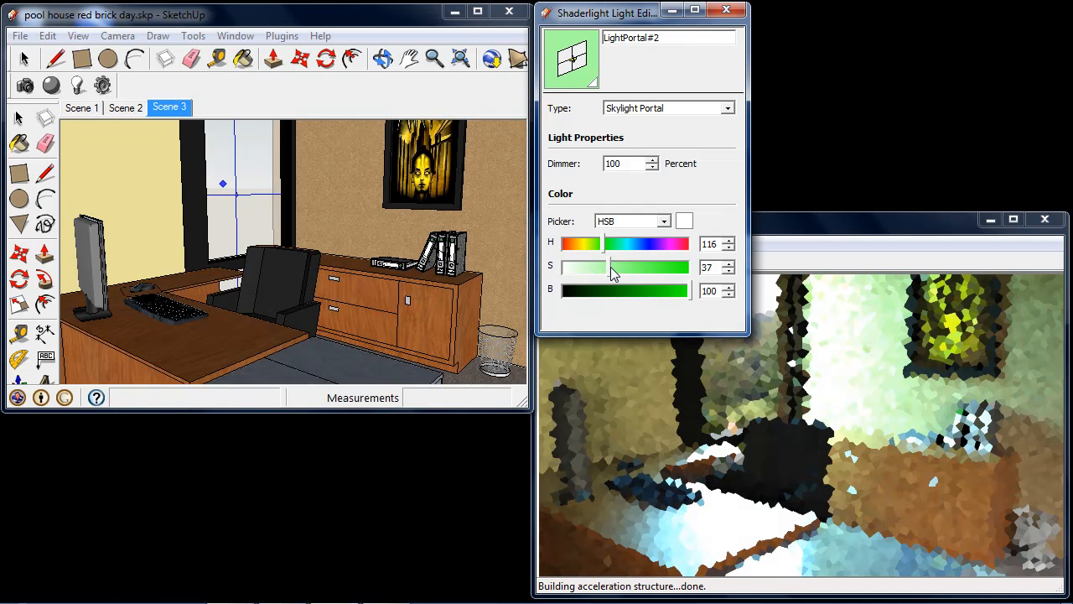
drag(604, 243, 624, 243)
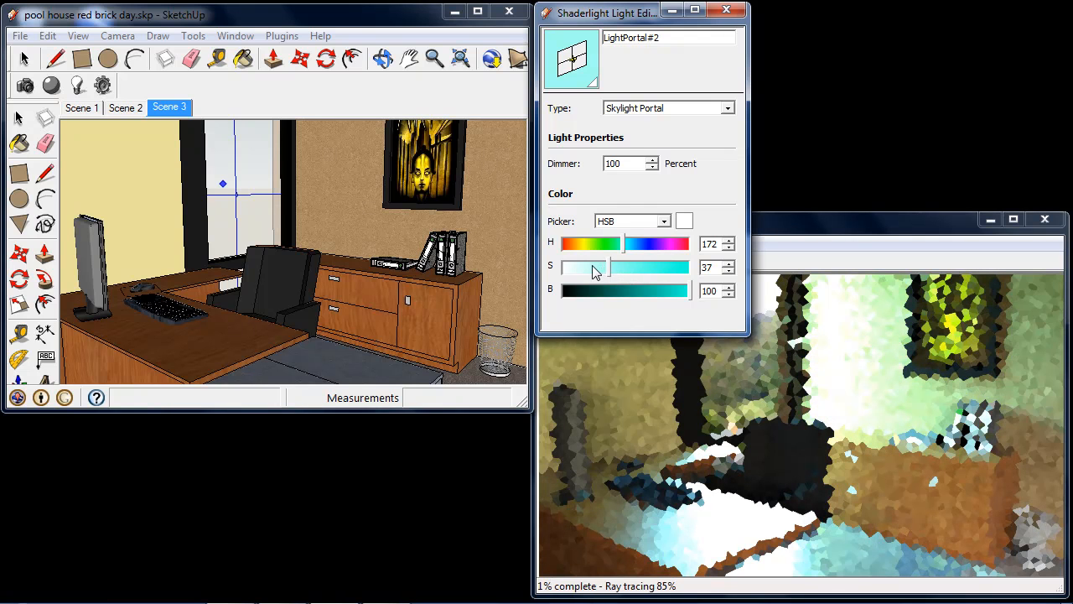
drag(607, 267, 587, 266)
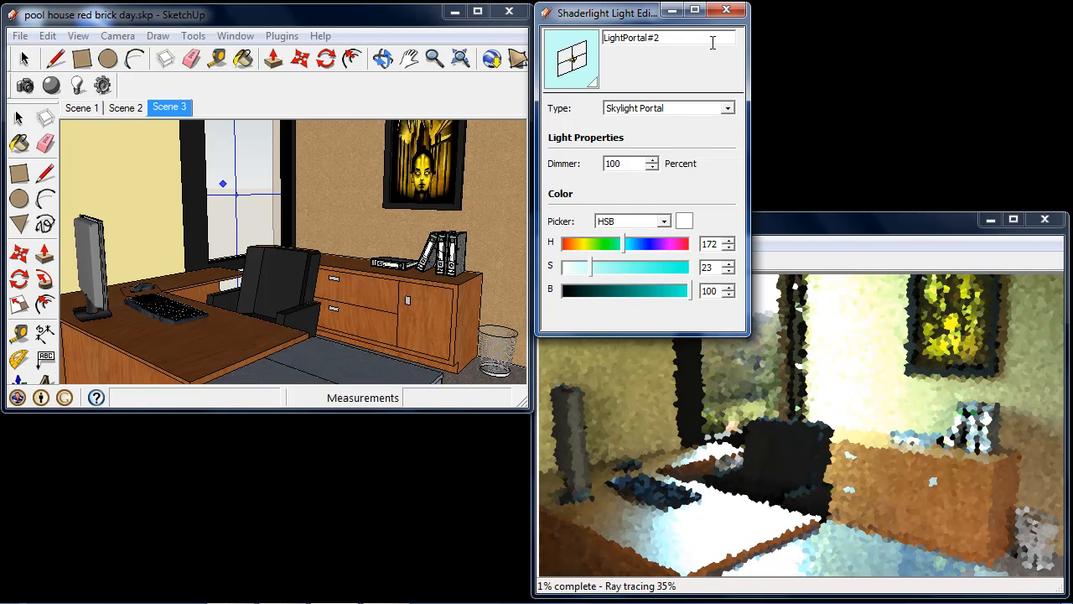